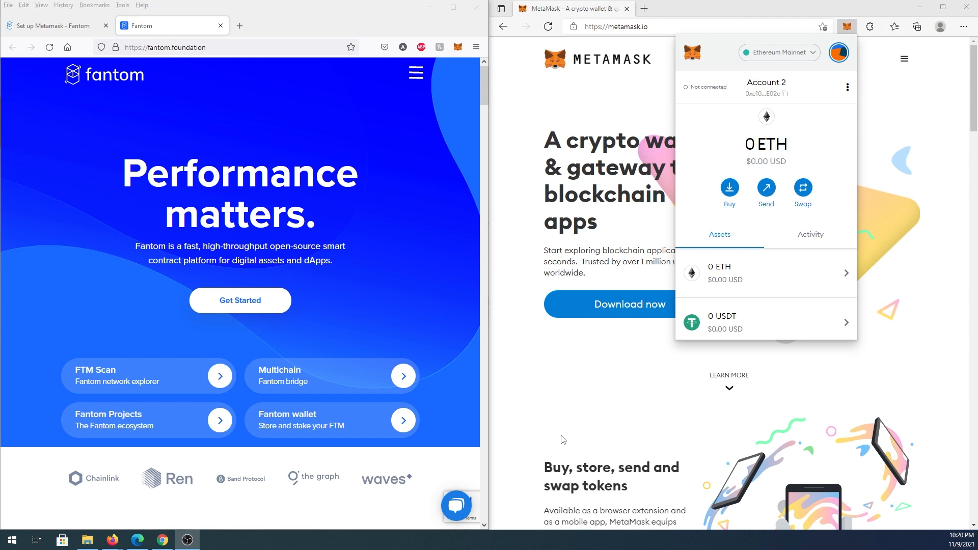
pyautogui.moveTo(760, 118)
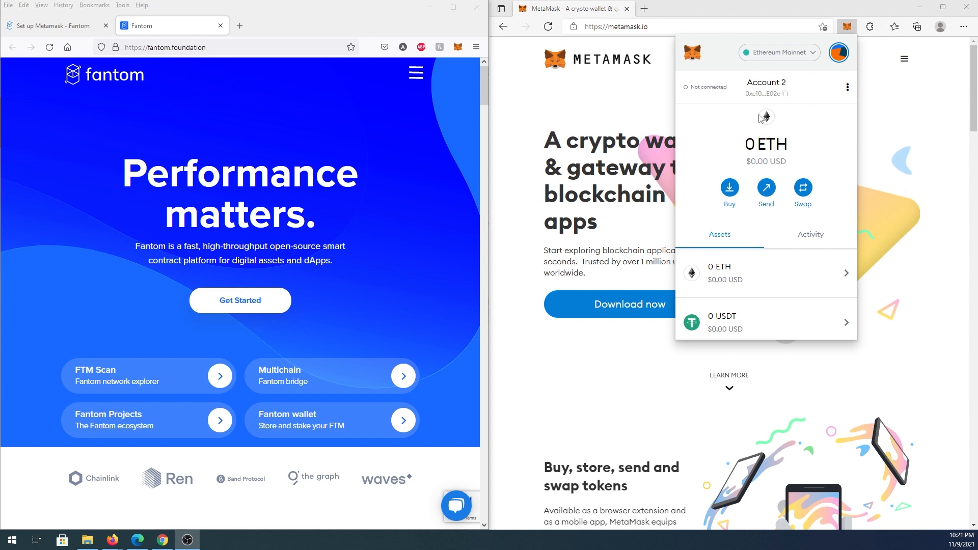
pyautogui.moveTo(815, 59)
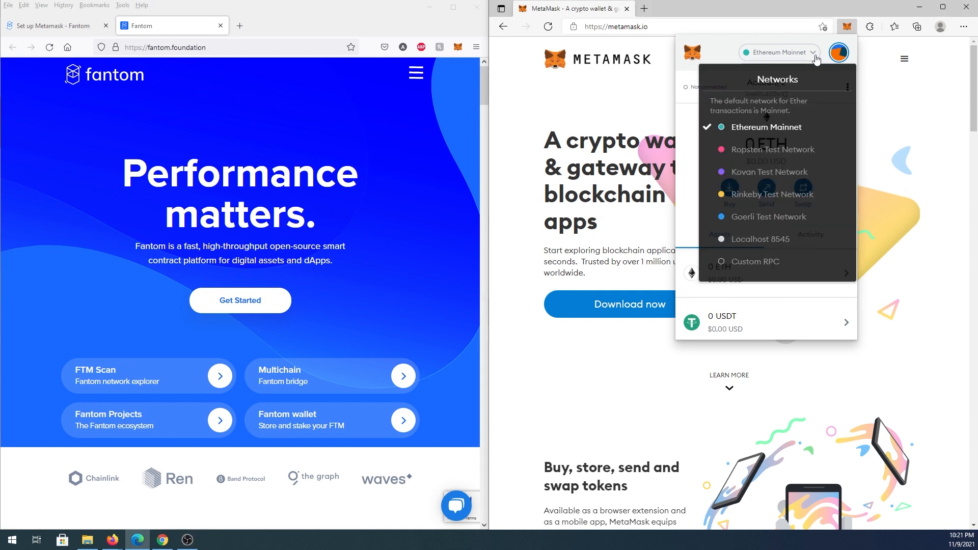
pyautogui.moveTo(761, 269)
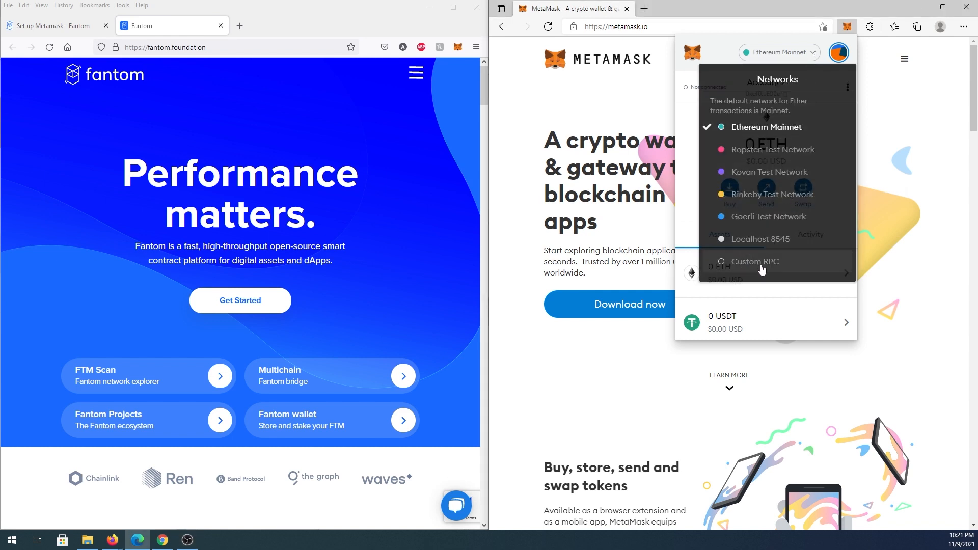
# Step: Start a Custom RPC network entry and bring up the Fantom setup guide alongside
pyautogui.click(755, 262)
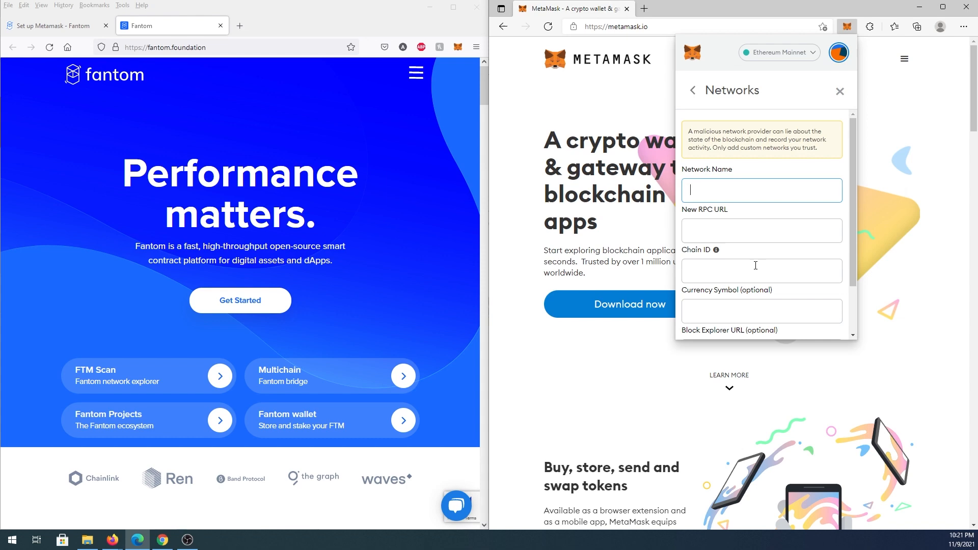
pyautogui.click(55, 26)
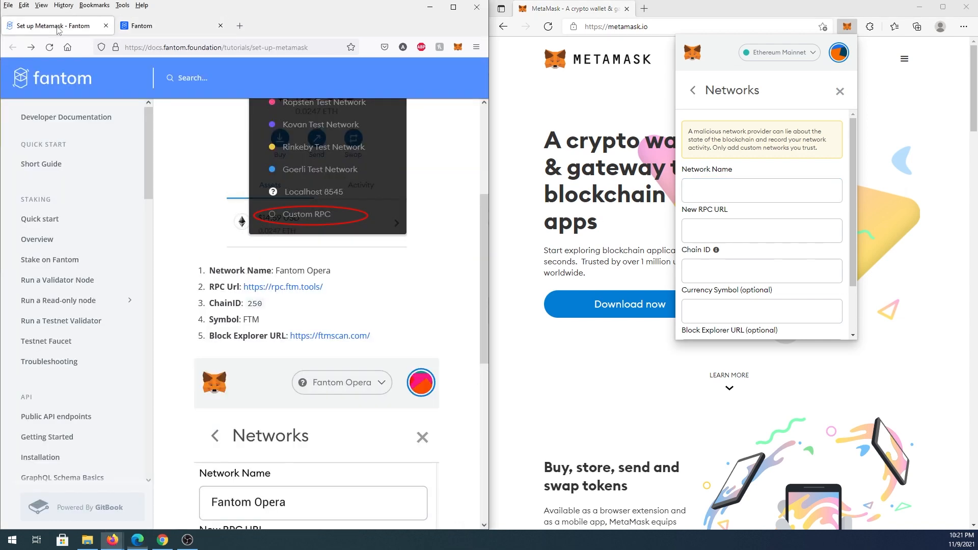
pyautogui.moveTo(199, 137)
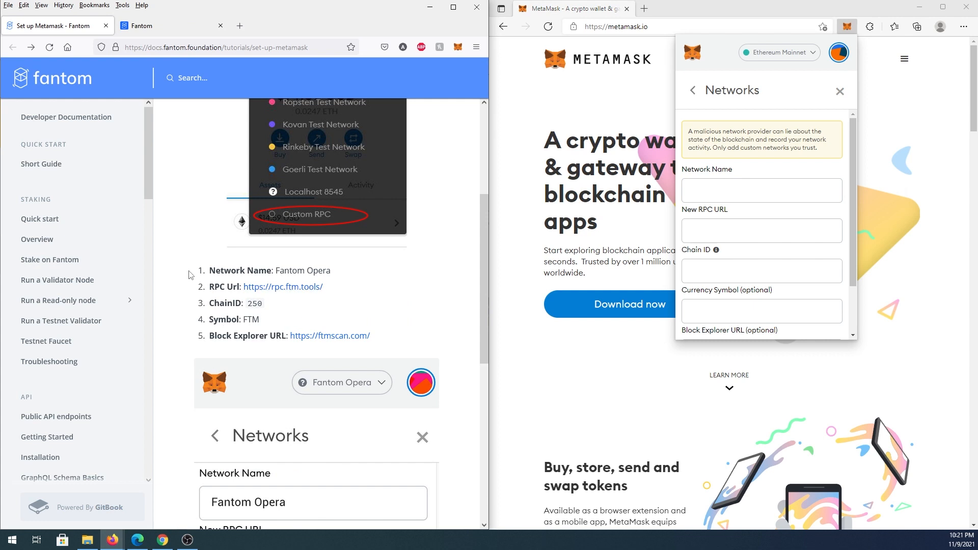
pyautogui.moveTo(355, 308)
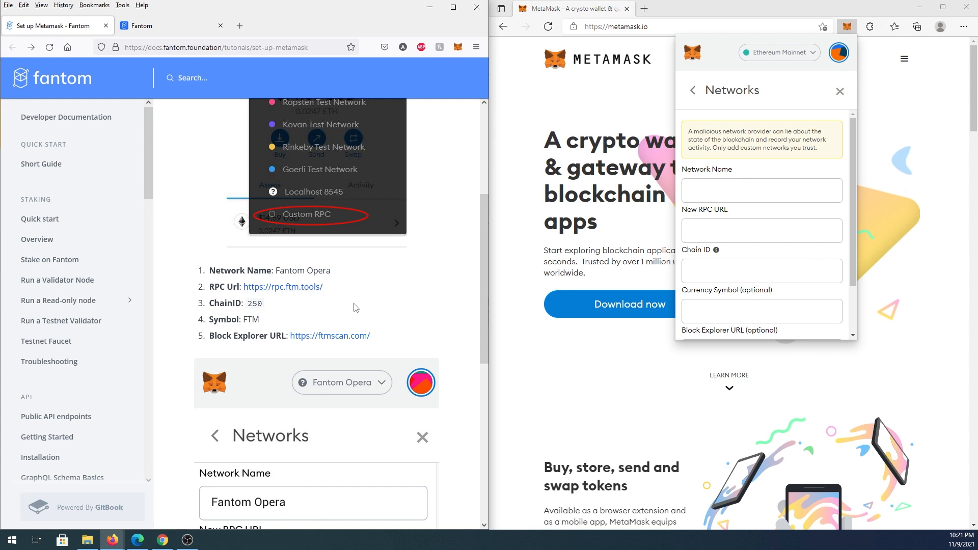
pyautogui.moveTo(277, 286)
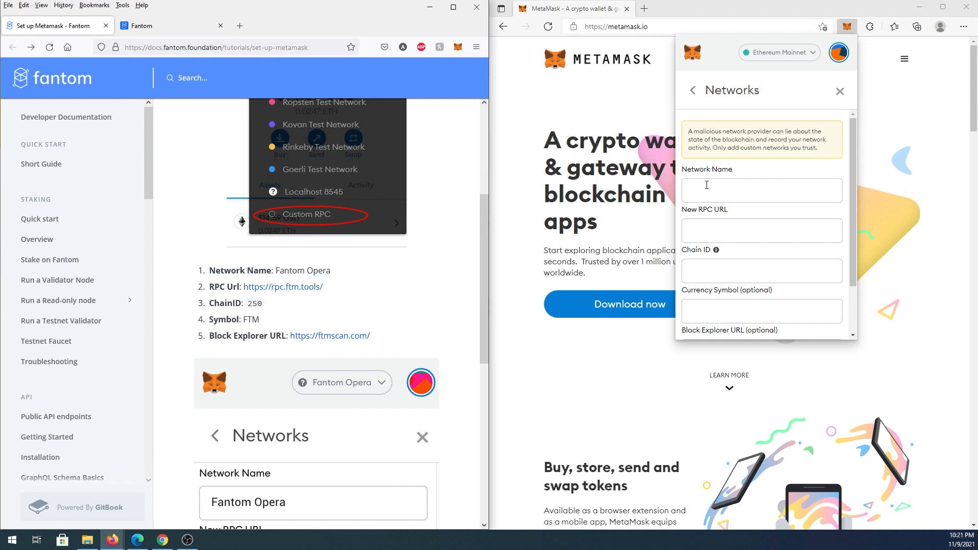
pyautogui.moveTo(283, 270); pyautogui.dragTo(330, 270)
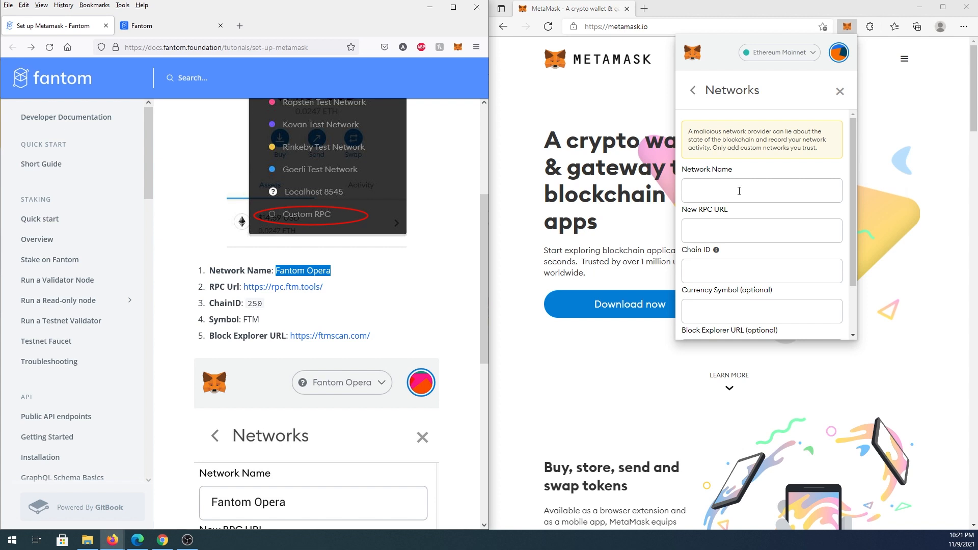
pyautogui.rightClick(739, 190)
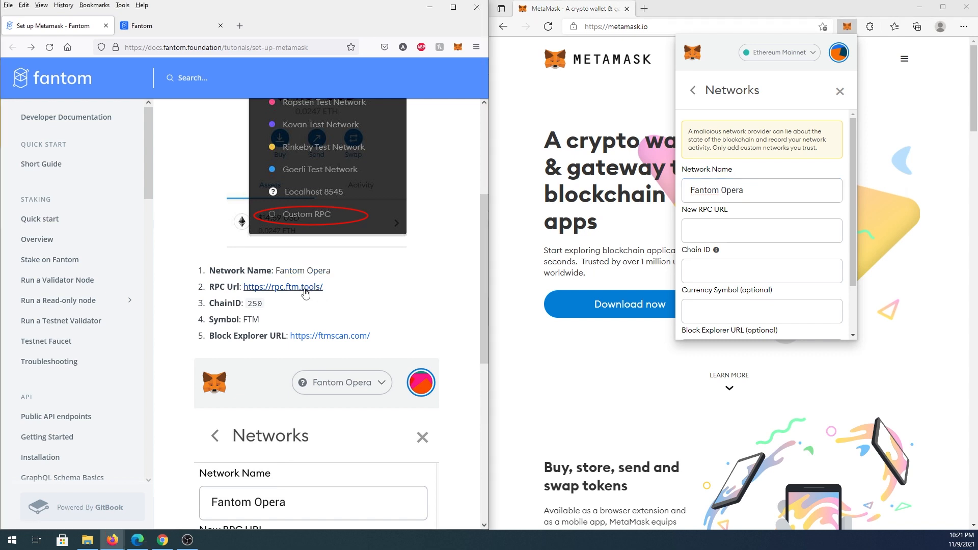
pyautogui.rightClick(282, 286)
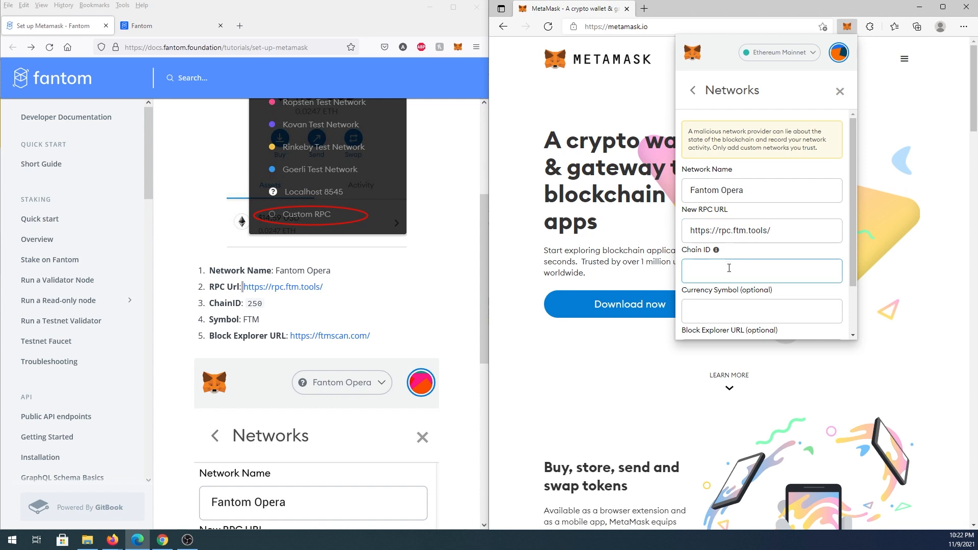
pyautogui.write('250')
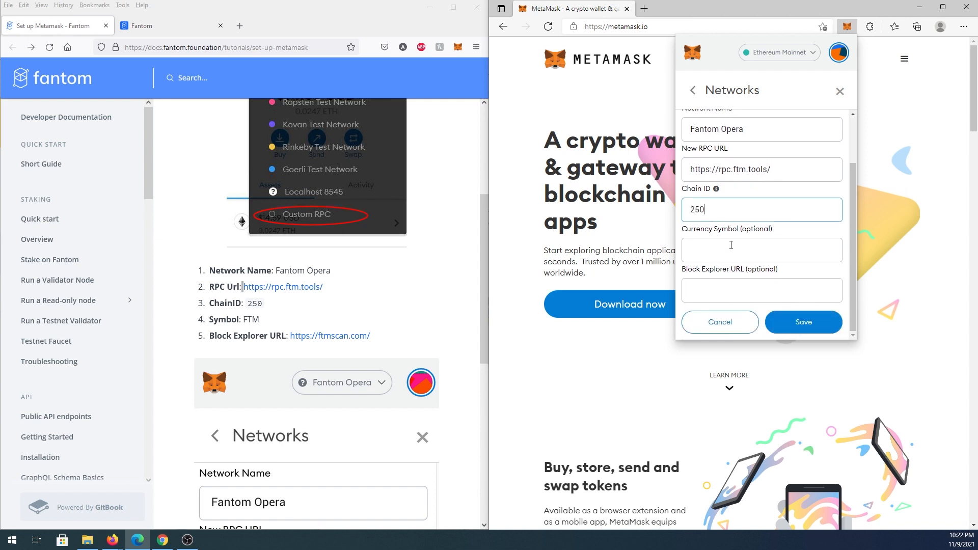
pyautogui.write('FTM')
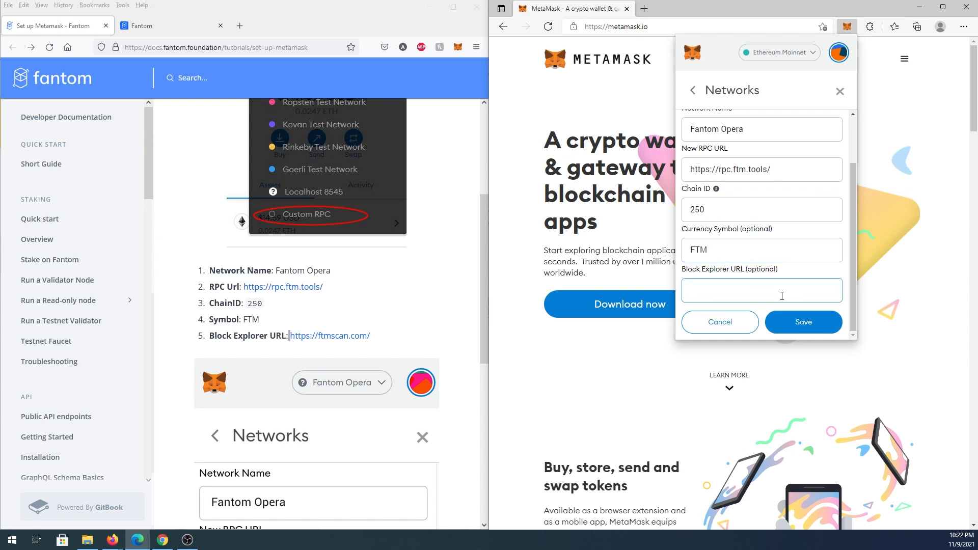
pyautogui.write('https://ftmscan.com/')
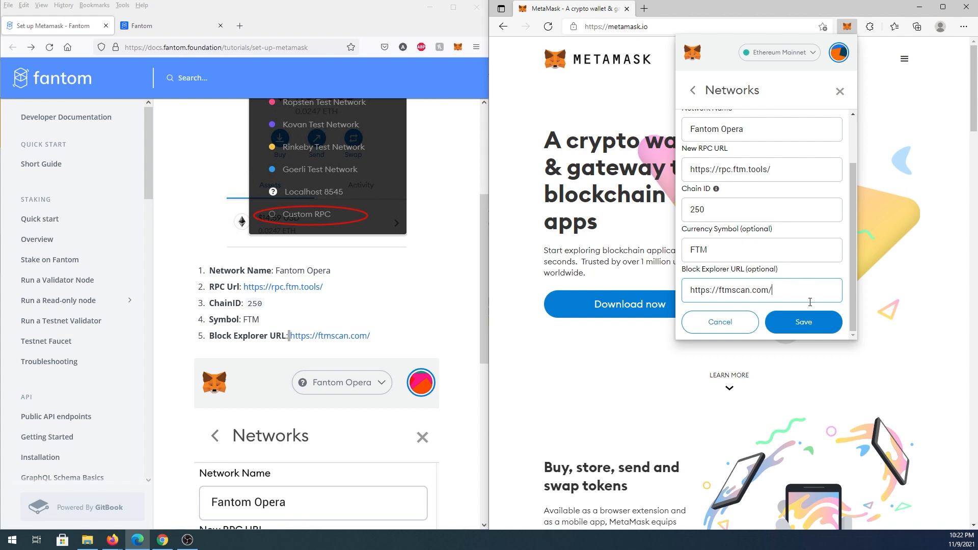
# Step: Save the Fantom Opera network so the wallet switches to it with a 0 FTM balance
pyautogui.click(803, 322)
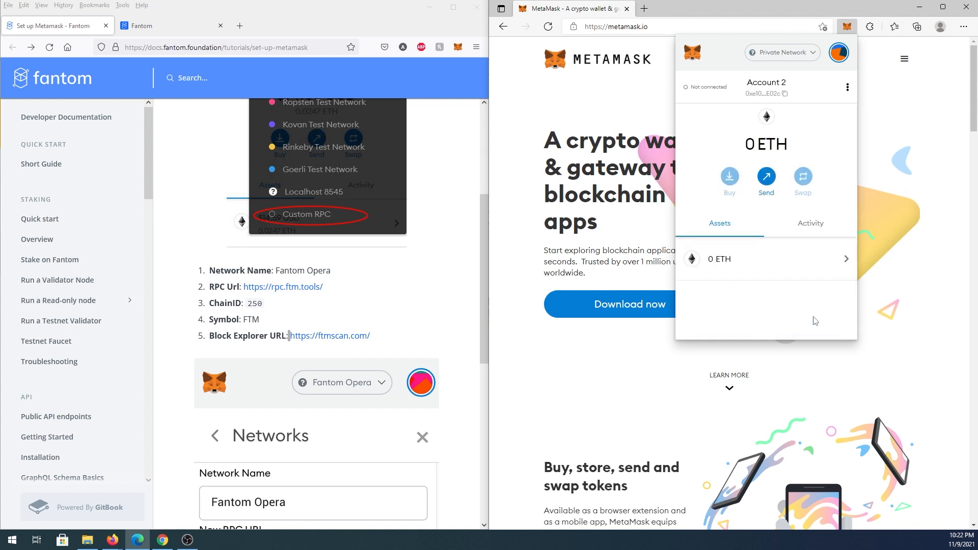
pyautogui.click(781, 52)
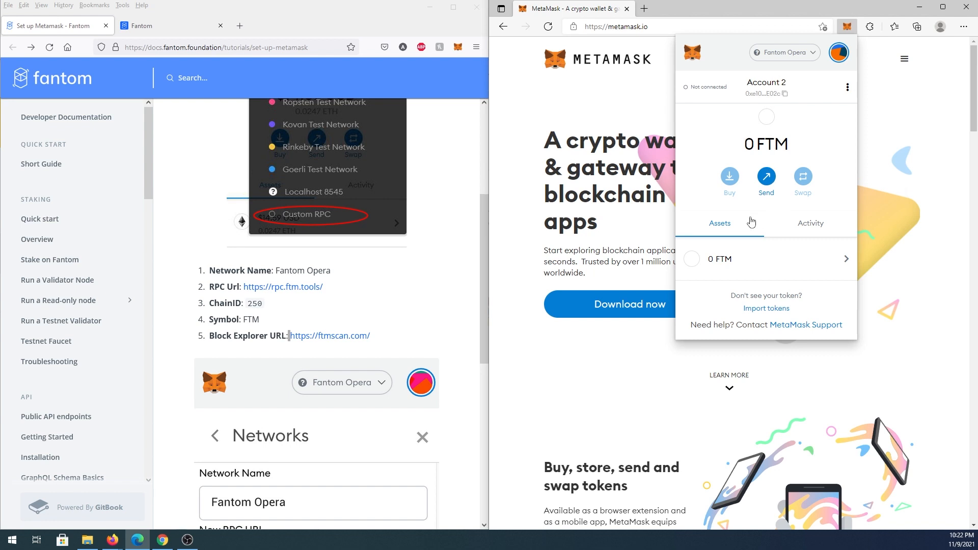
pyautogui.moveTo(755, 268)
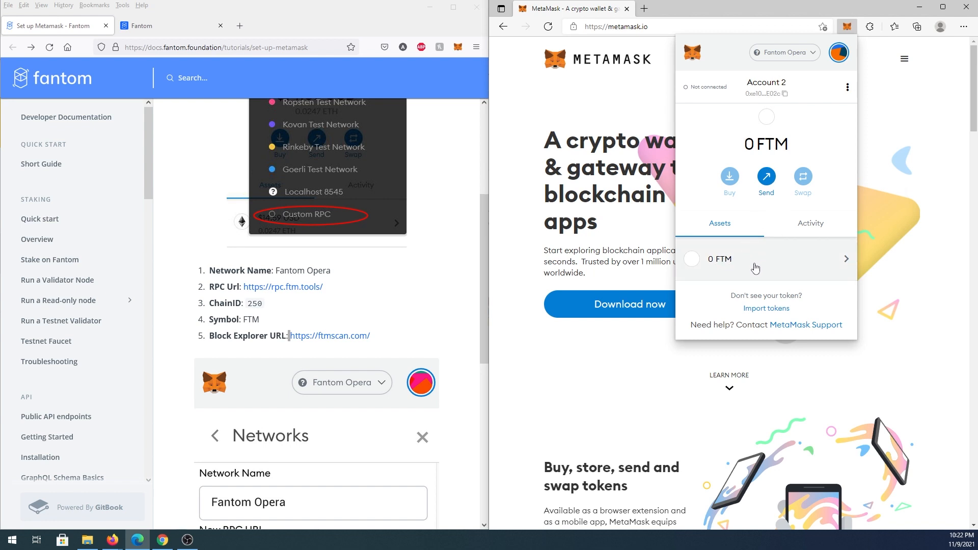
pyautogui.moveTo(780, 274)
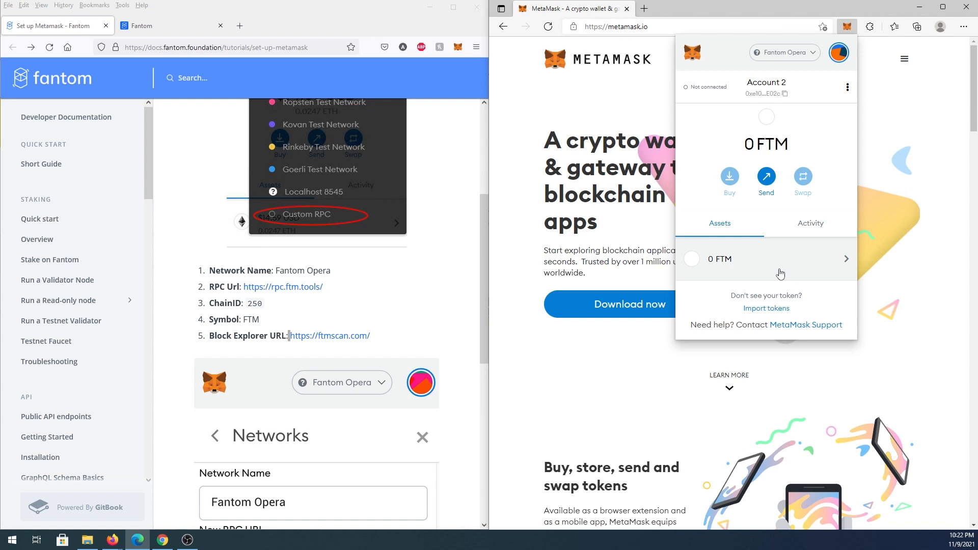